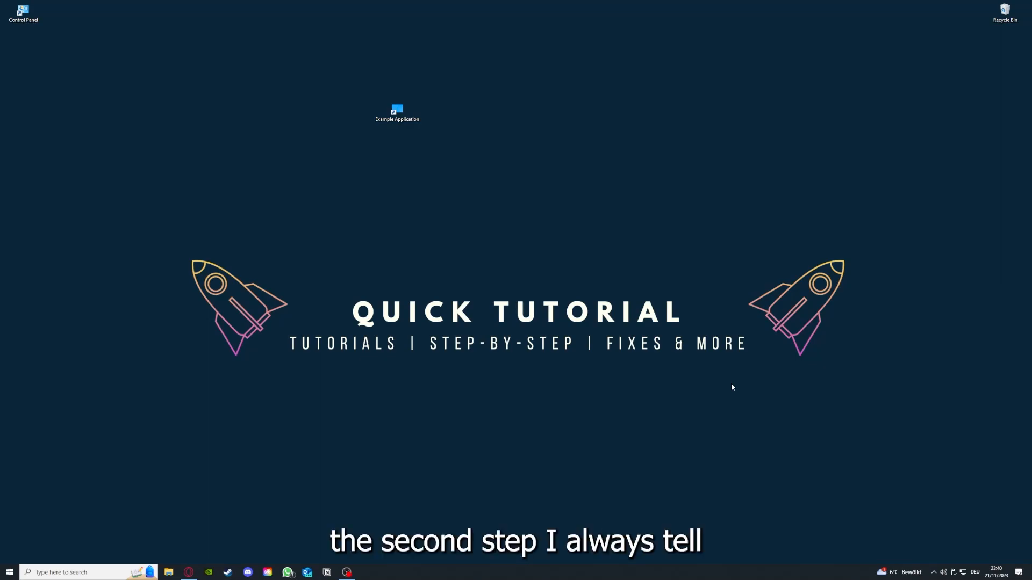
Close the File Explorer window showing the Desktop folder contents
left_click(397, 112)
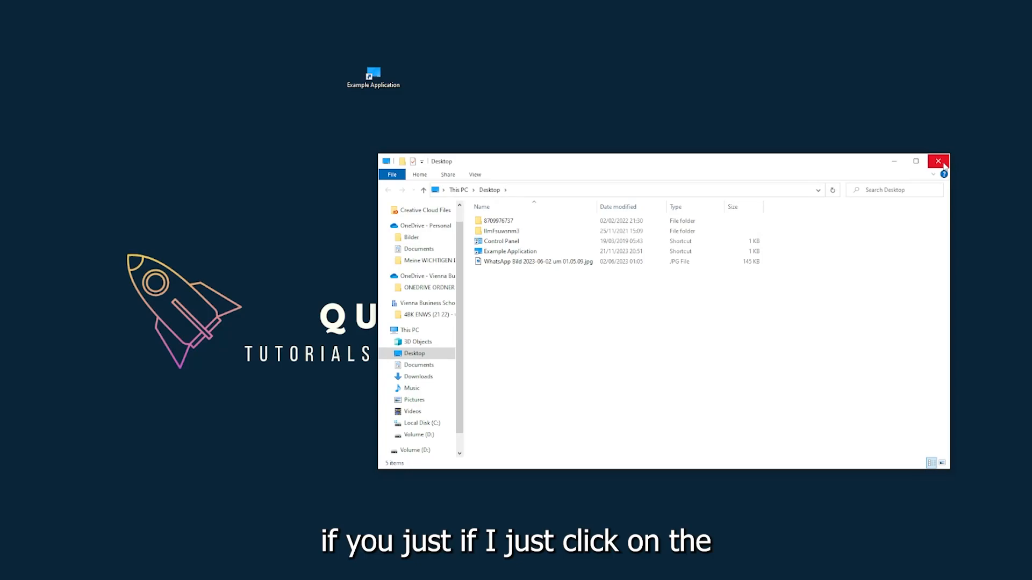
mouse_move(939, 161)
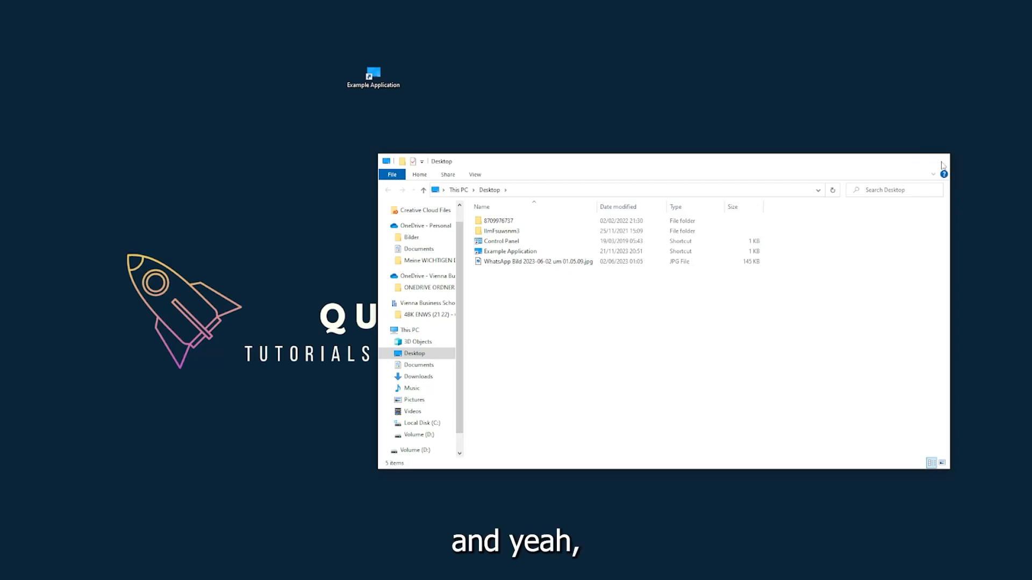
left_click(943, 161)
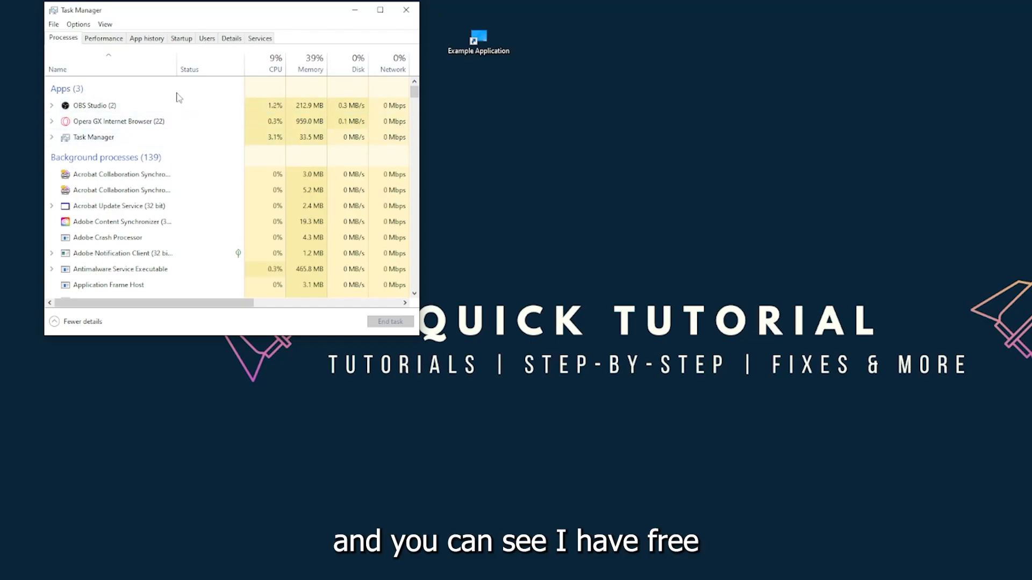
Select the Task Manager entry under Apps and end its task, closing Task Manager
left_click(93, 136)
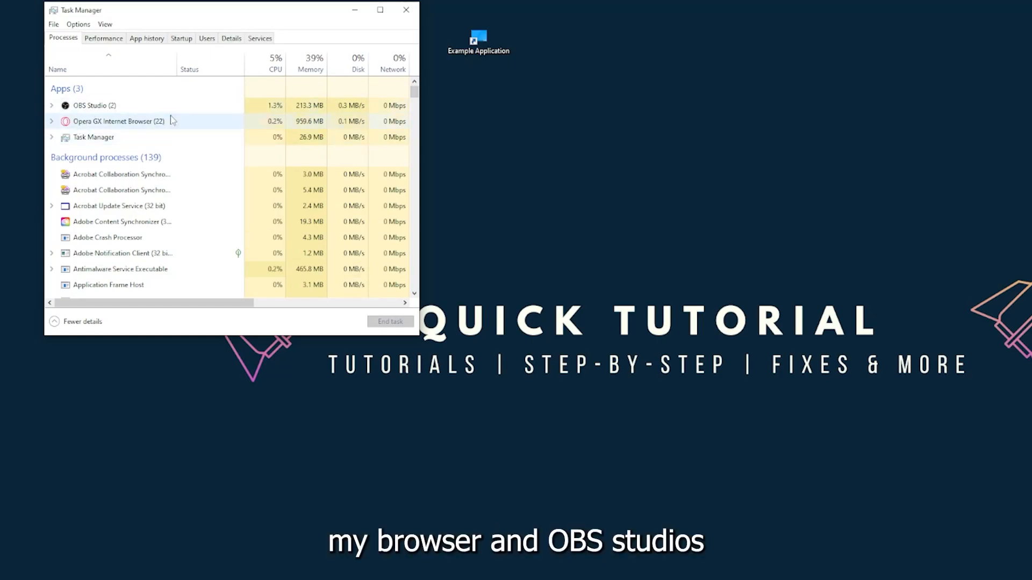
left_click(92, 136)
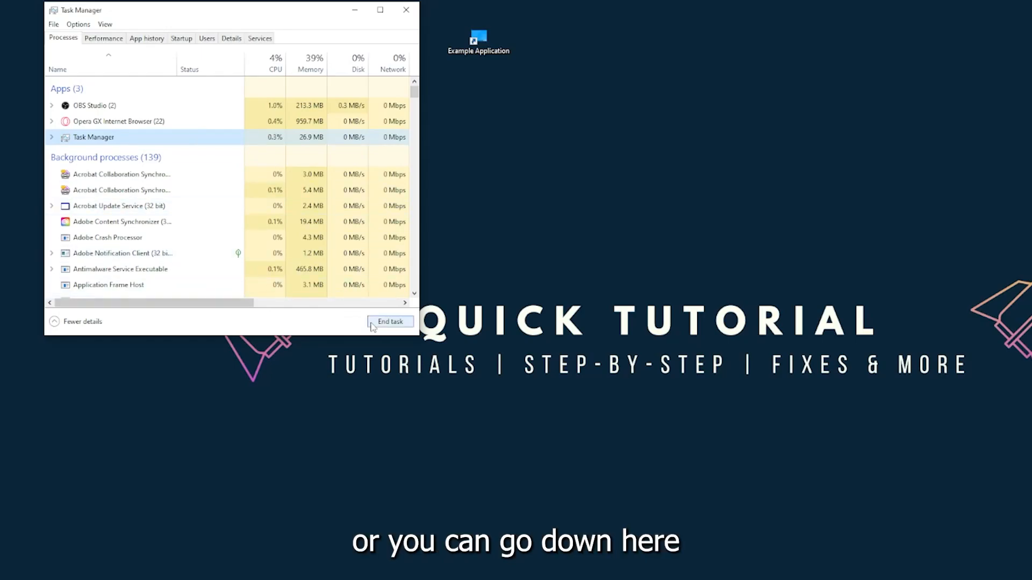
left_click(389, 322)
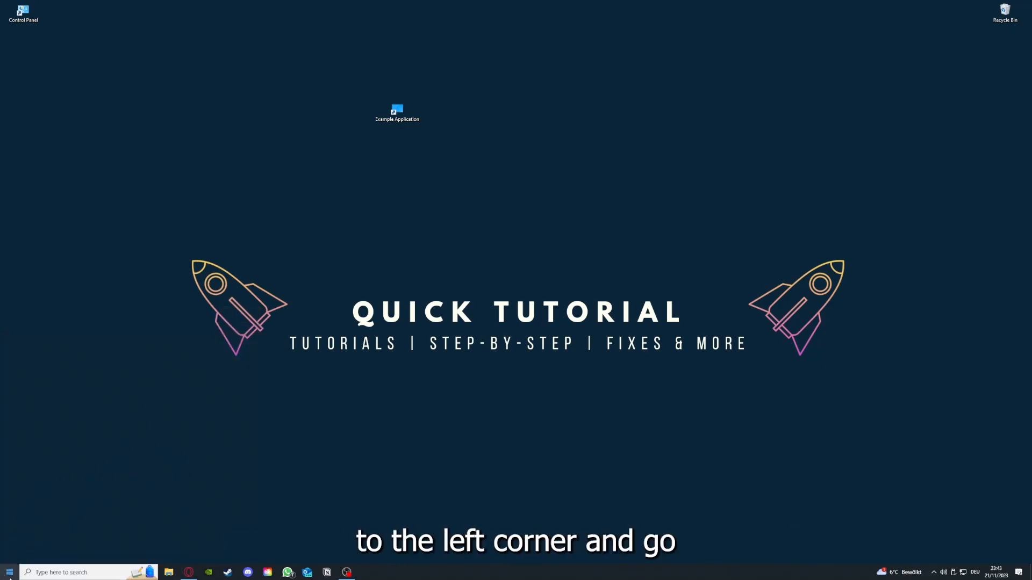
Bring up the Start menu and show its Power options
left_click(9, 570)
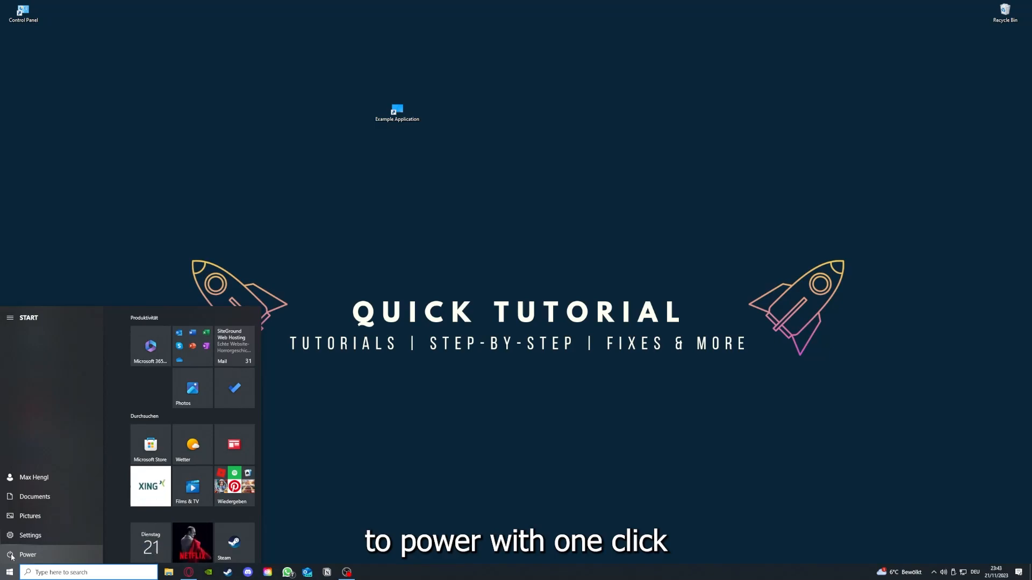
left_click(28, 554)
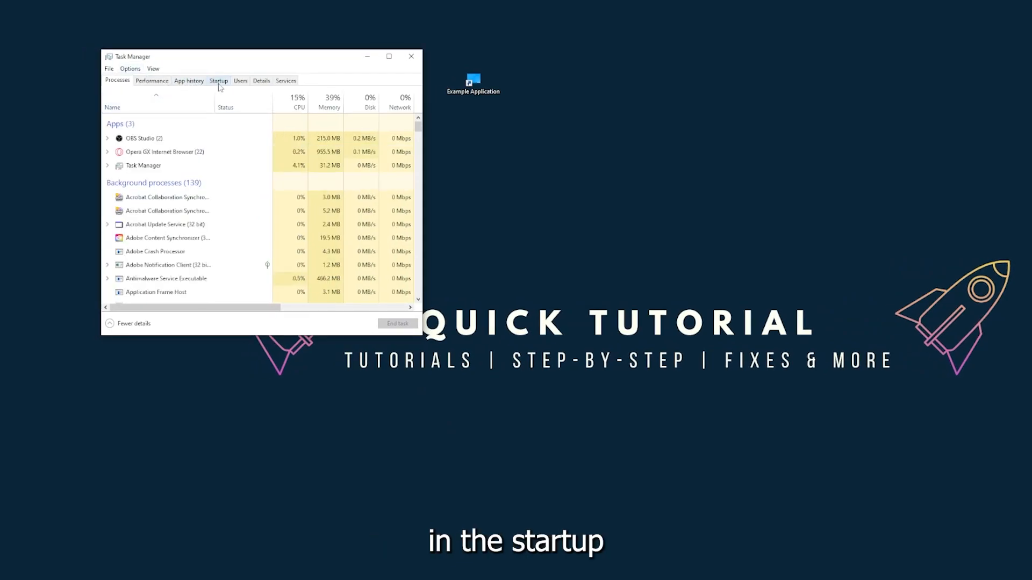
Review startup apps (Adobe entry, CCXProcess.exe, Microsoft OneDrive, iTunesHelper) and their impact on the Startup tab
left_click(219, 80)
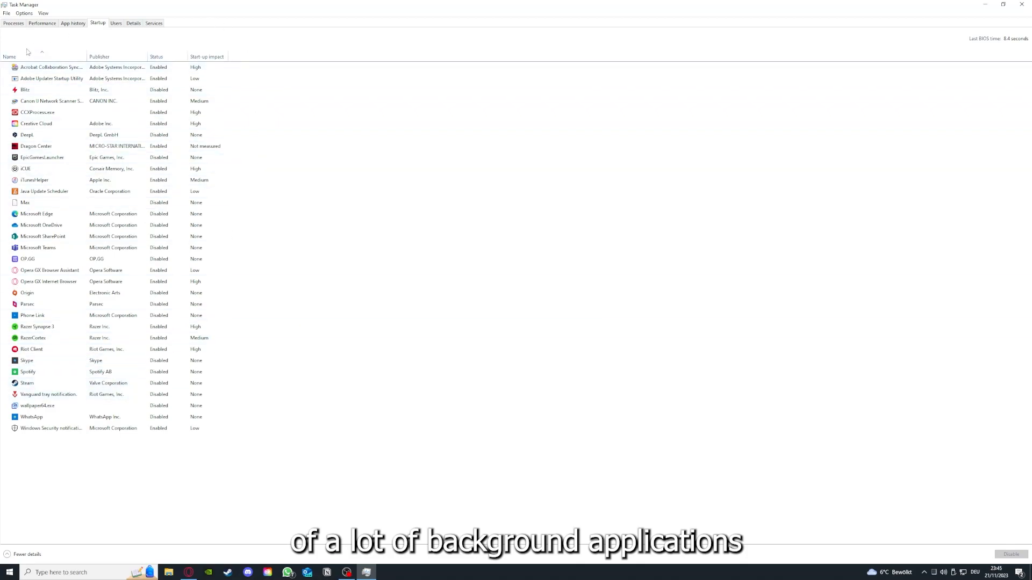
right_click(50, 66)
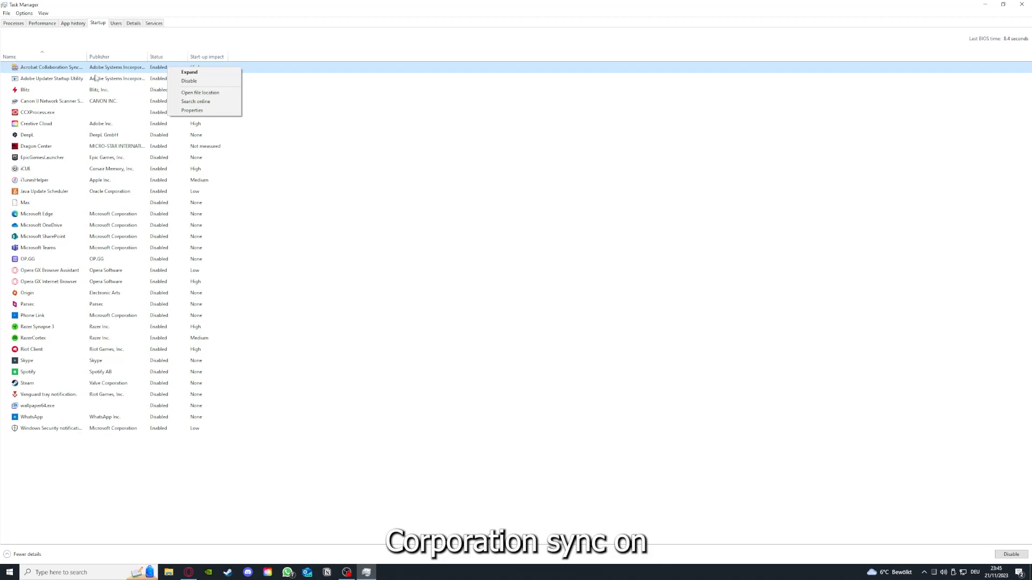
mouse_move(191, 72)
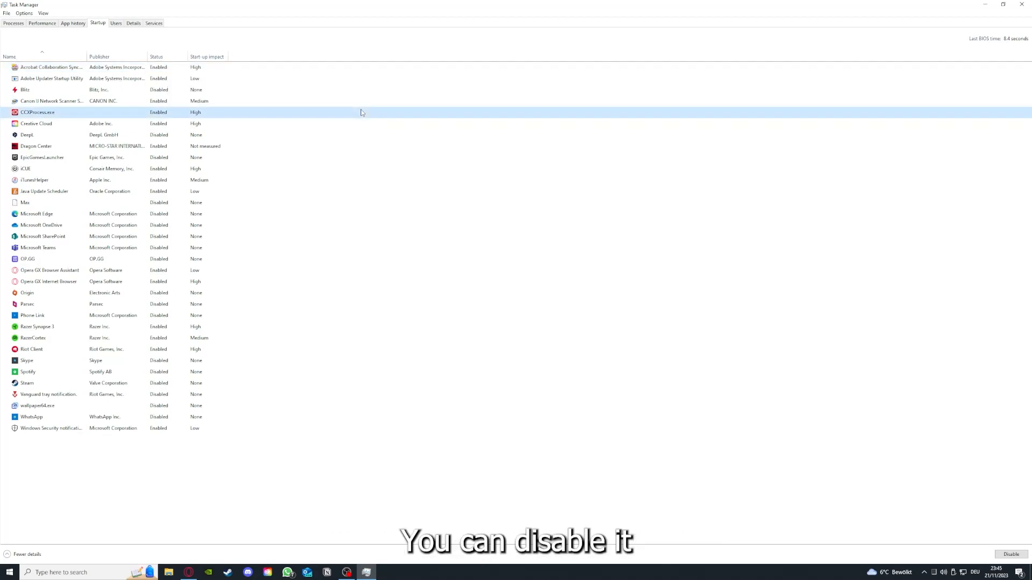
left_click(42, 225)
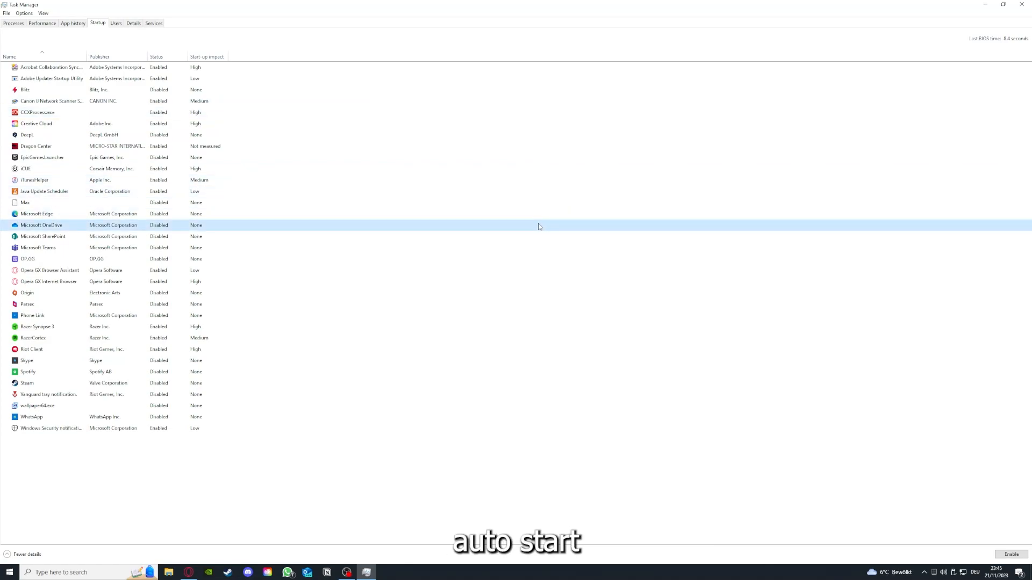
left_click(52, 66)
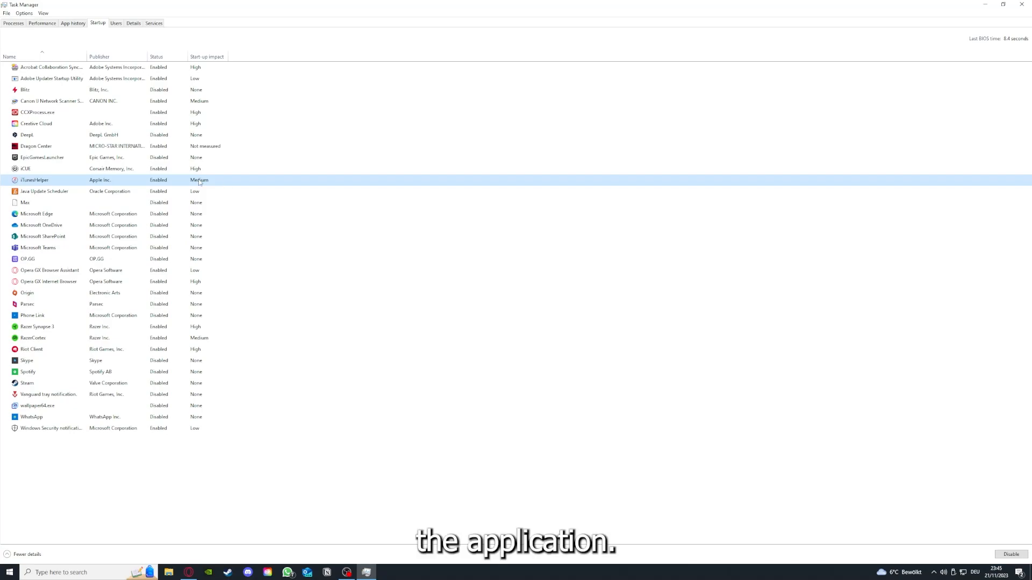
left_click(1024, 5)
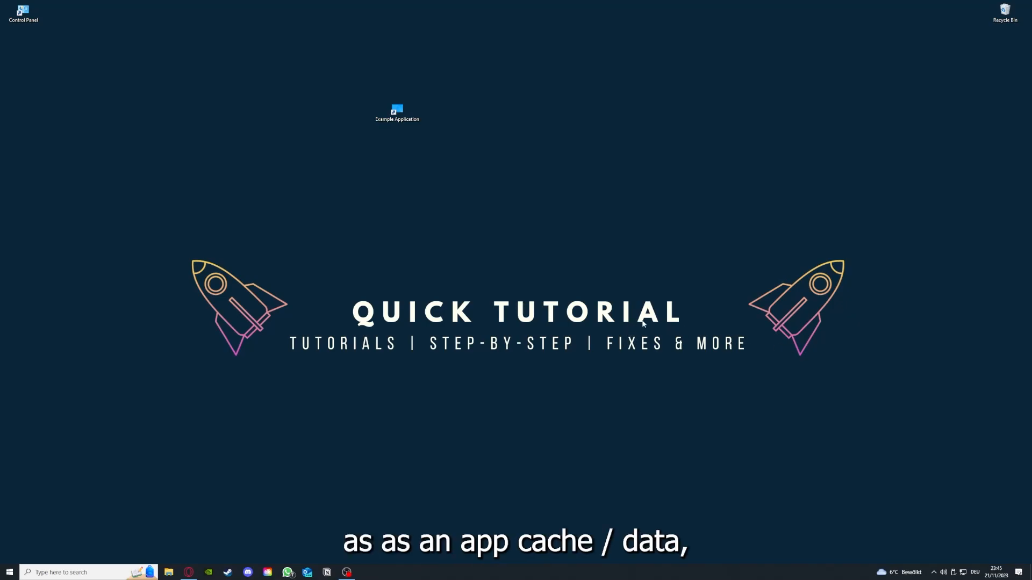
mouse_move(588, 169)
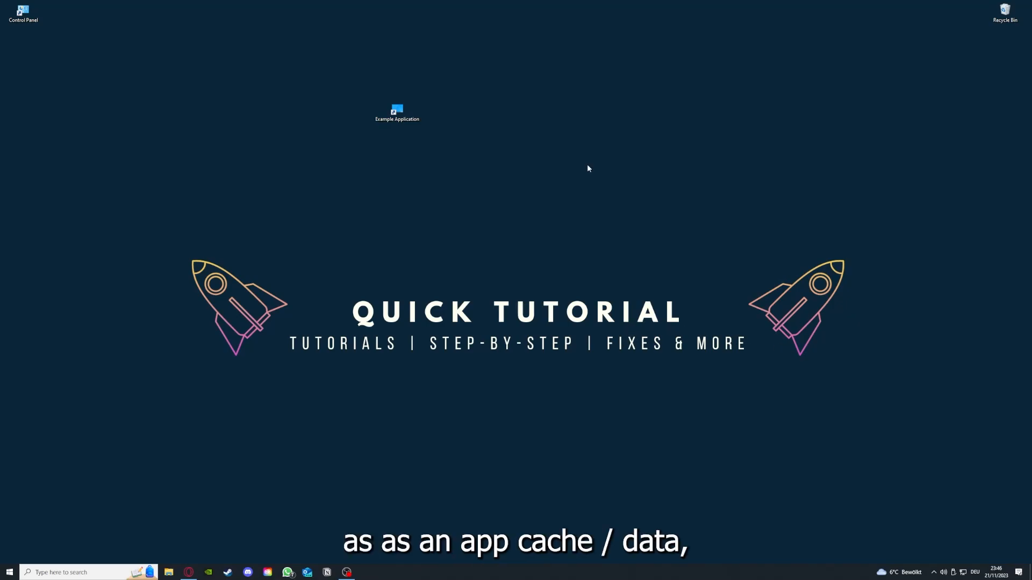
mouse_move(429, 166)
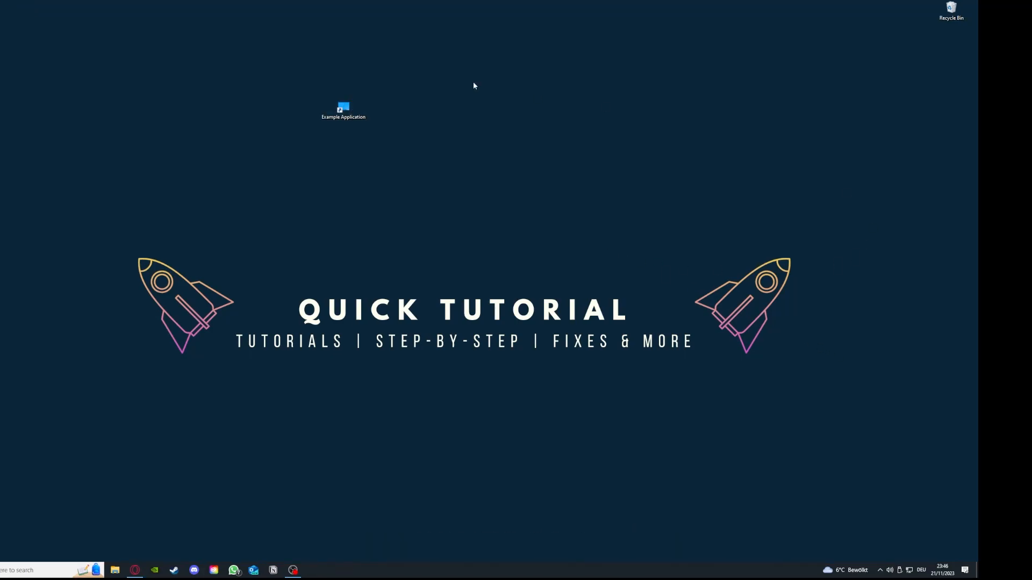
mouse_move(83, 263)
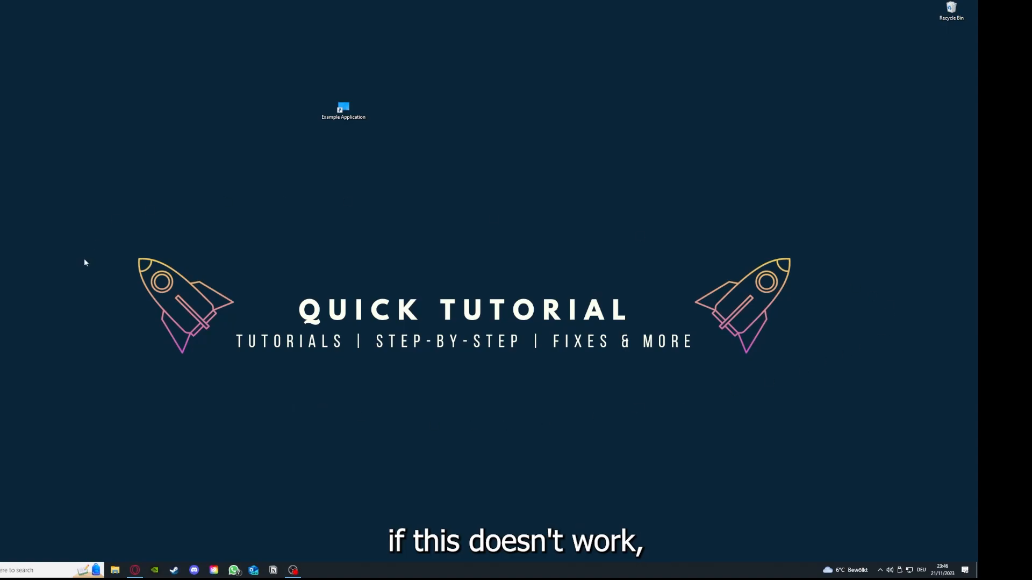
mouse_move(110, 218)
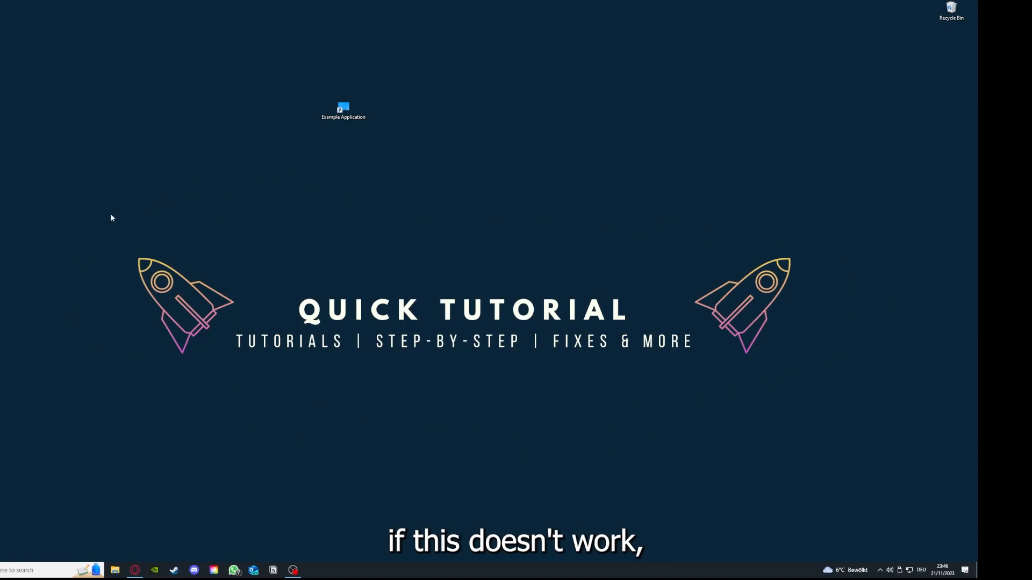
mouse_move(422, 330)
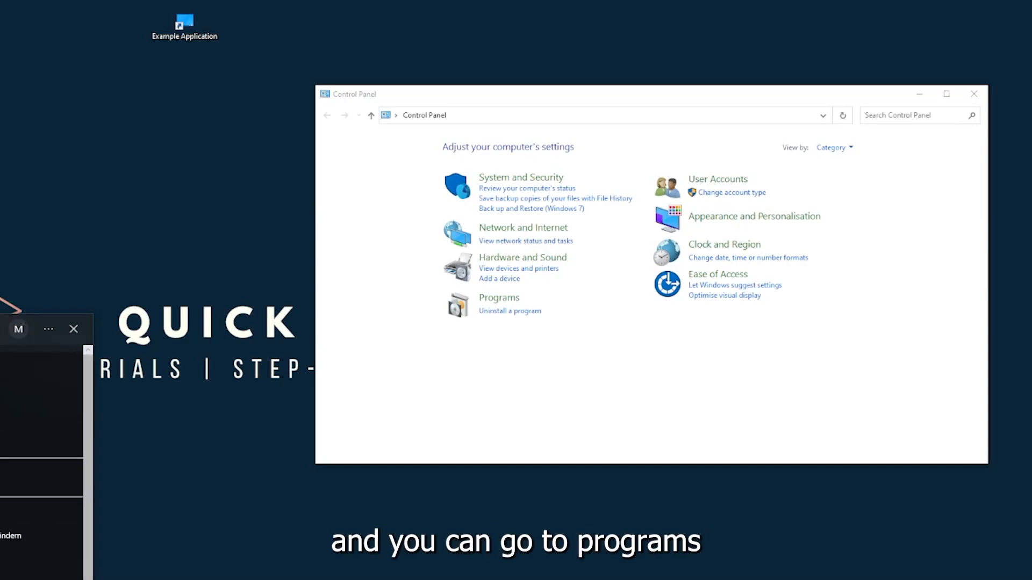
mouse_move(521, 304)
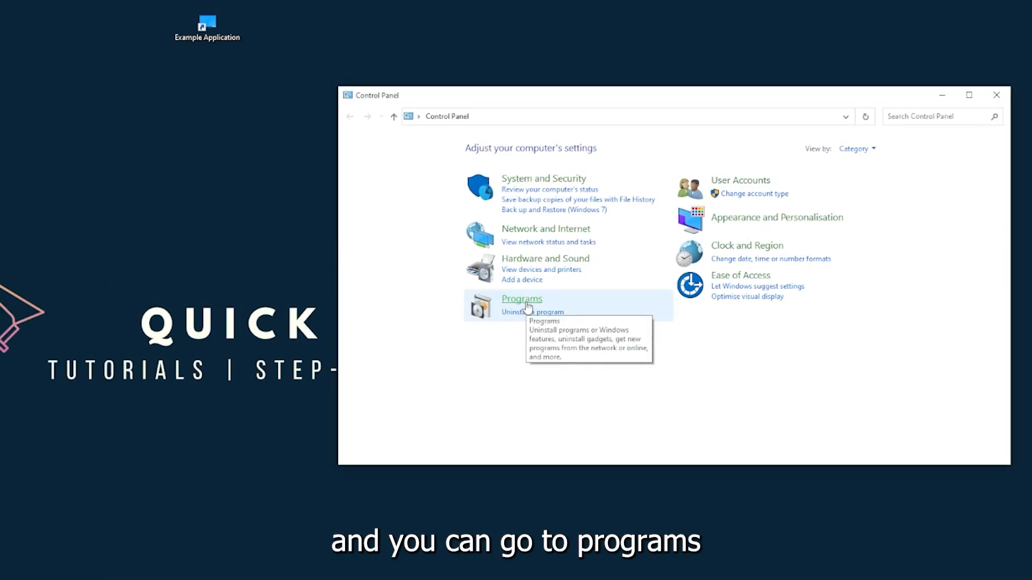
Reach the Programs and Features list of installed programs via the Programs category
left_click(521, 299)
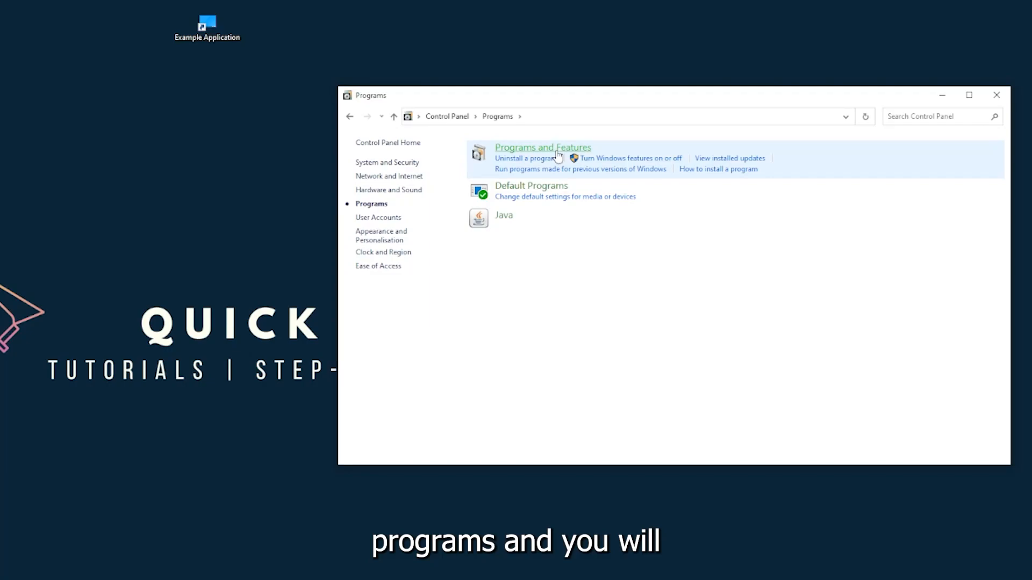
left_click(542, 147)
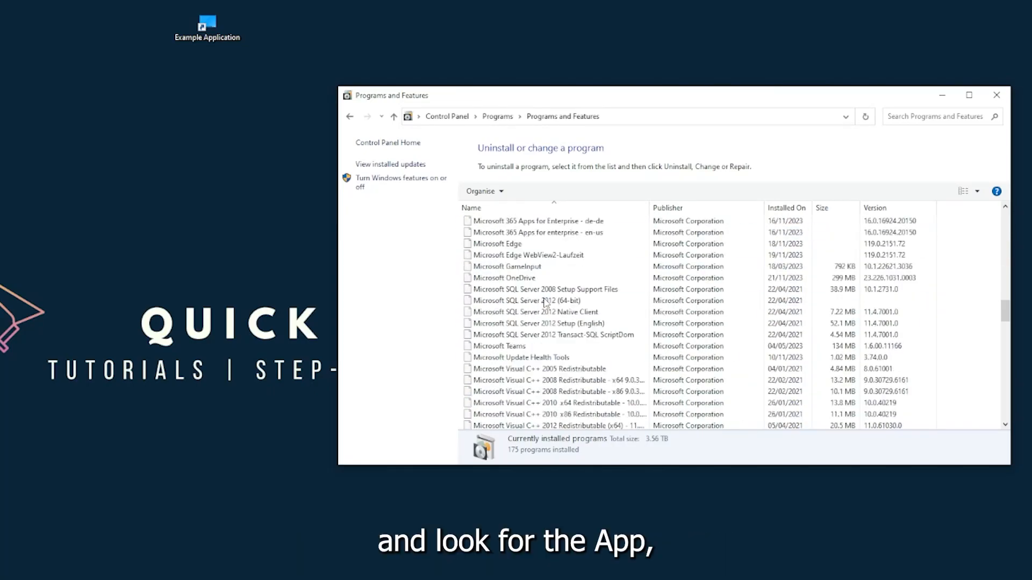
Select Overwolf in the installed programs list and start Uninstall/Change on it
scroll("down", 3)
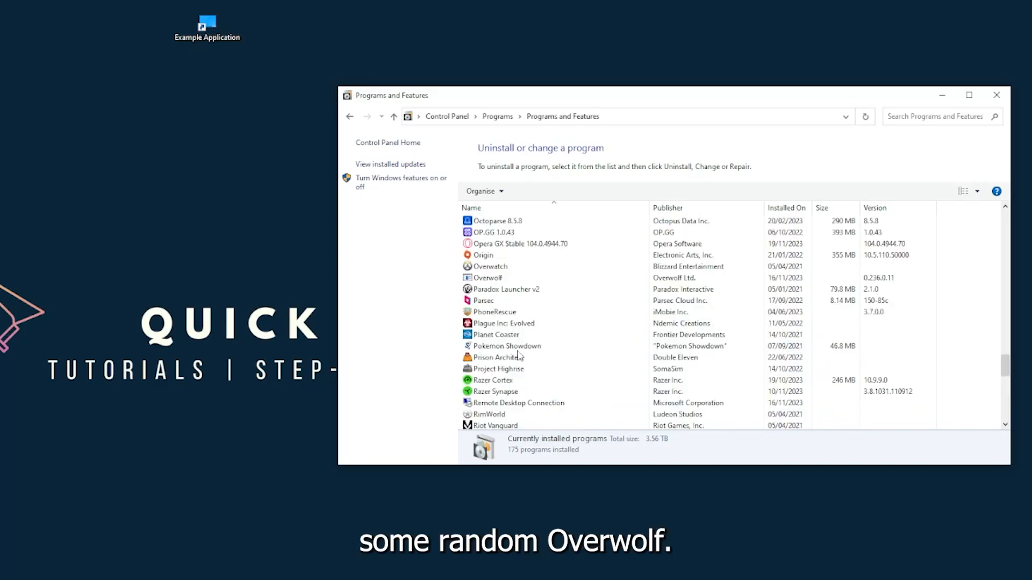
left_click(488, 345)
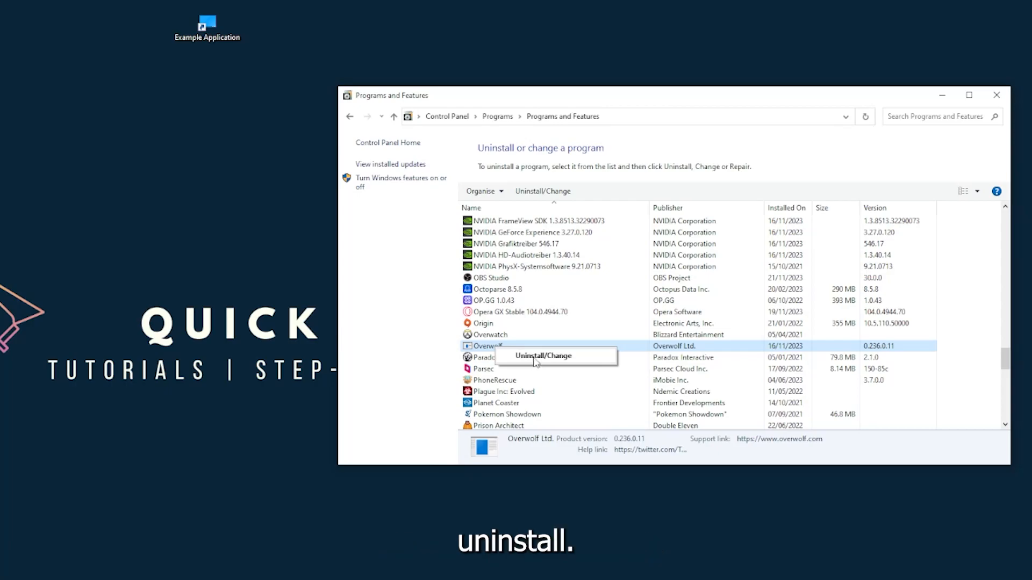
left_click(543, 355)
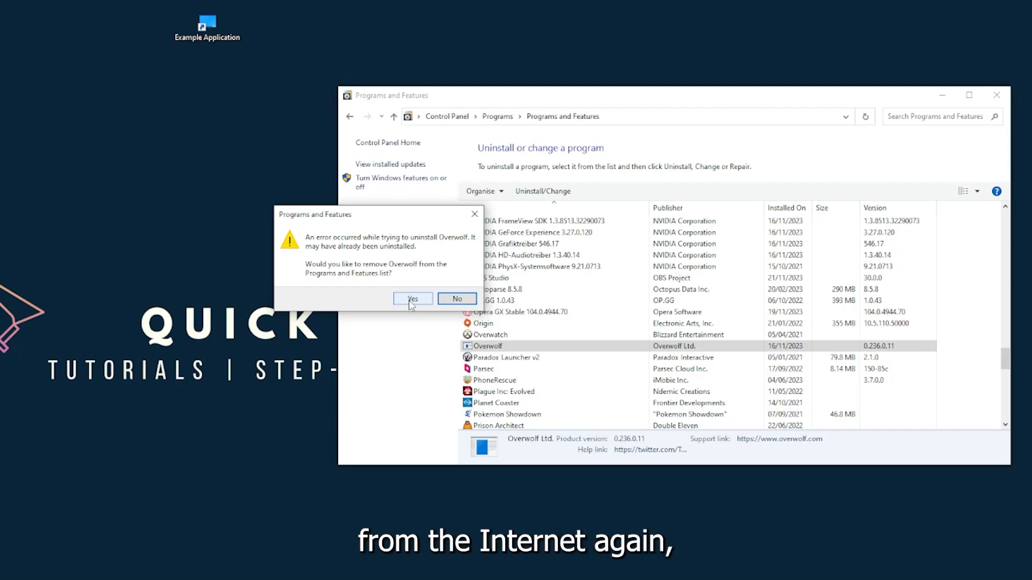
Confirm Yes to remove Overwolf from the installed programs list
left_click(412, 299)
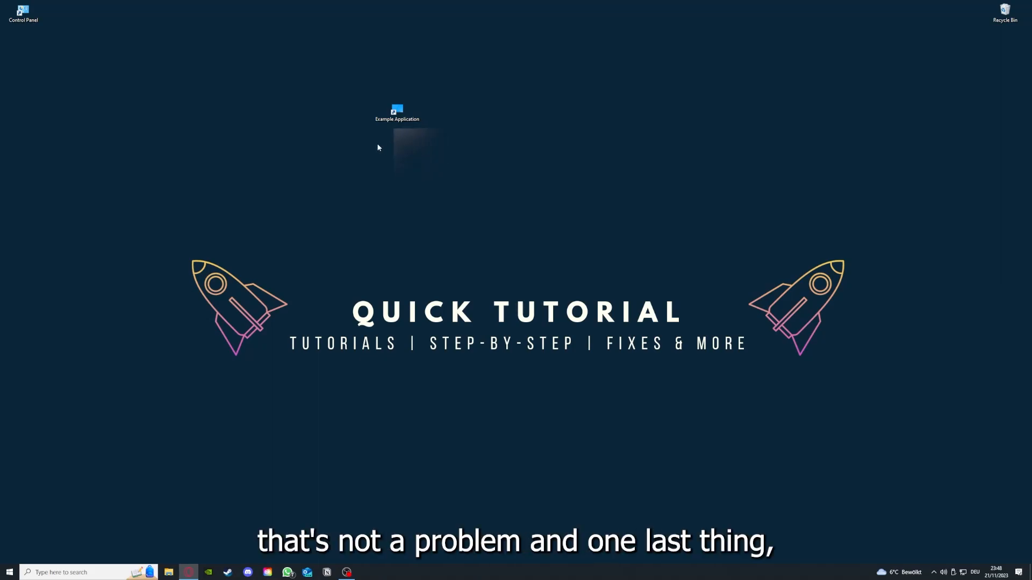
Show the Example Application shortcut's Properties, view its Details, then return to the Shortcut settings
right_click(397, 112)
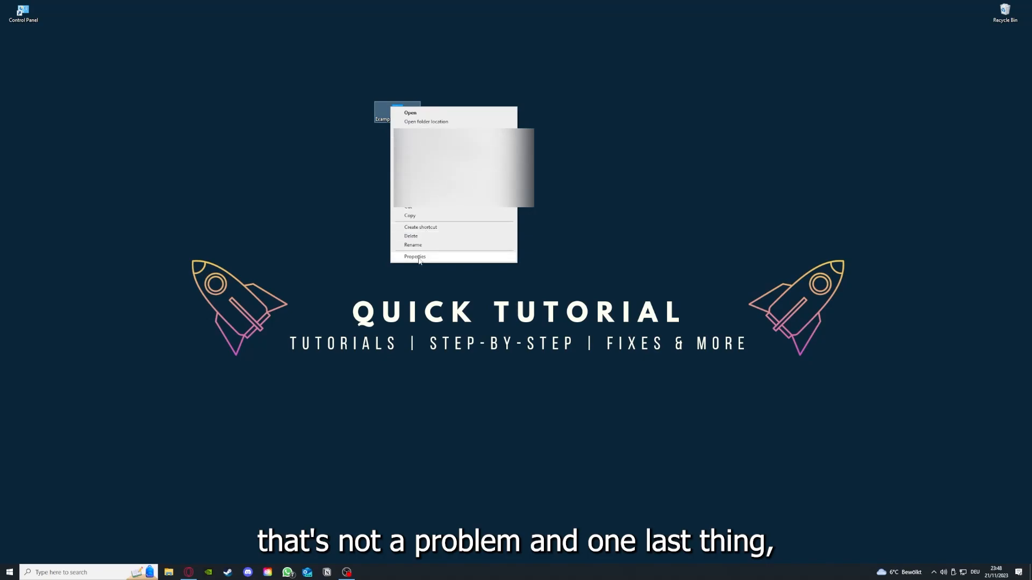
mouse_move(399, 74)
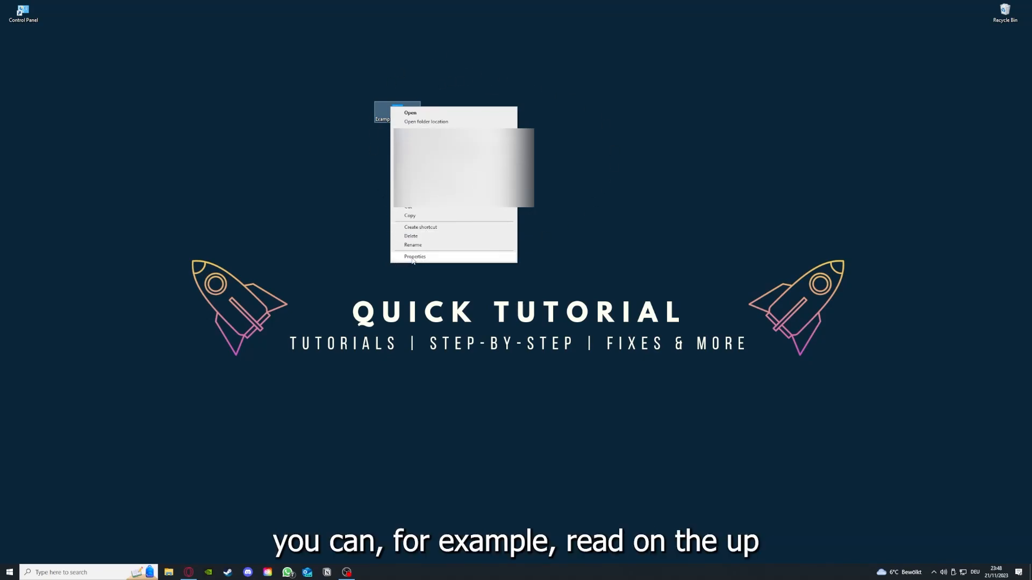
left_click(415, 257)
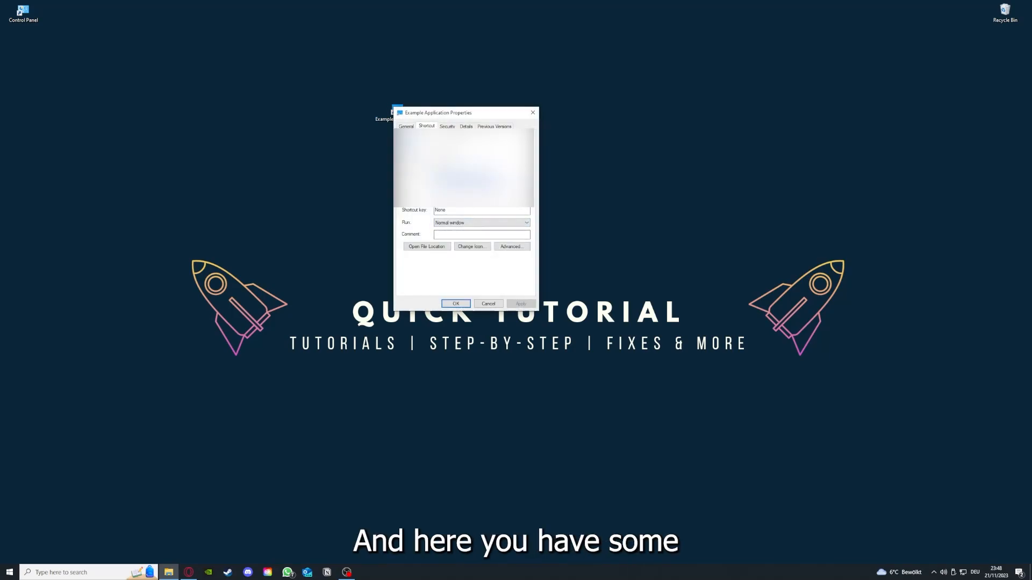
left_click(466, 126)
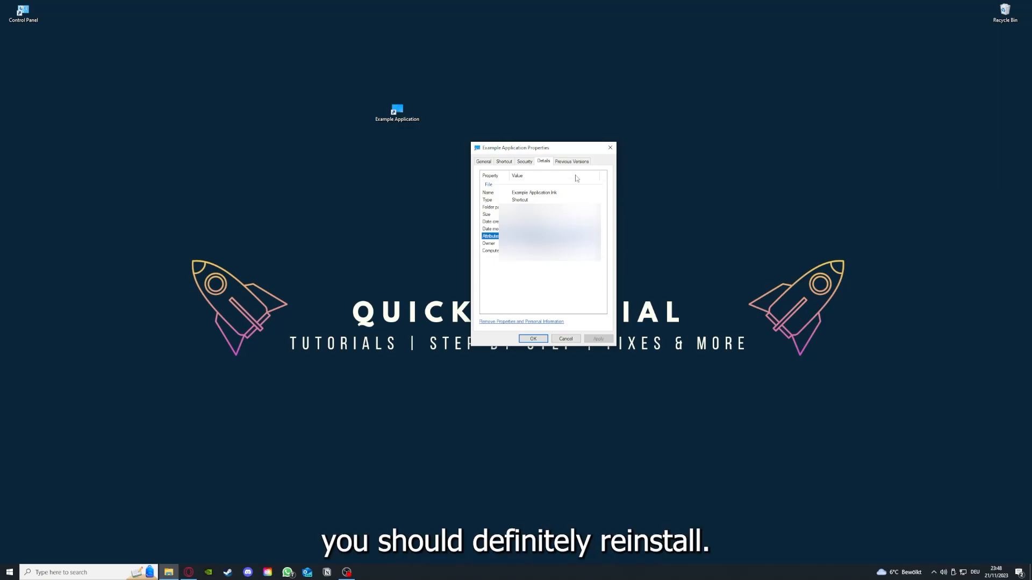
left_click(503, 162)
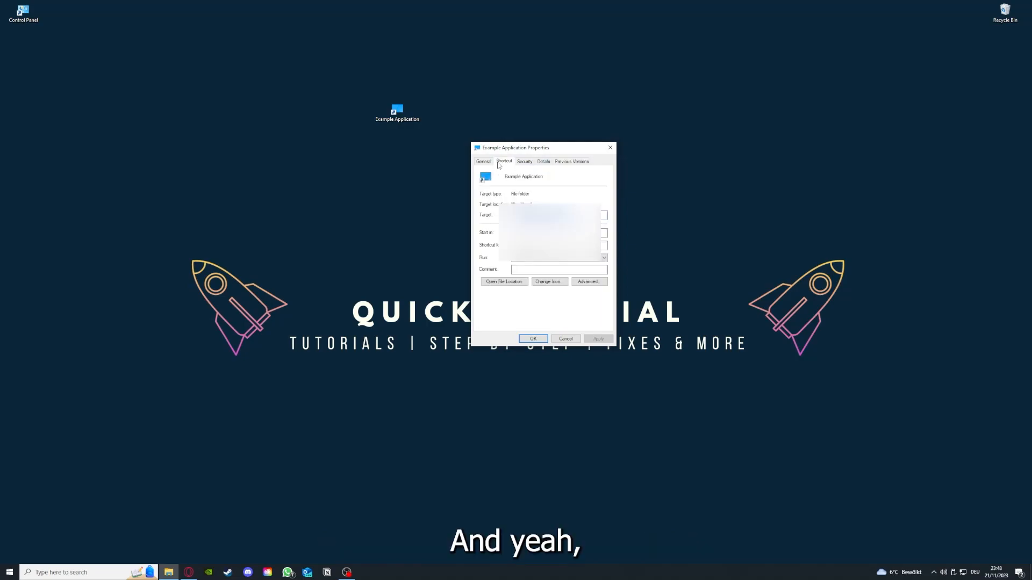
mouse_move(491, 275)
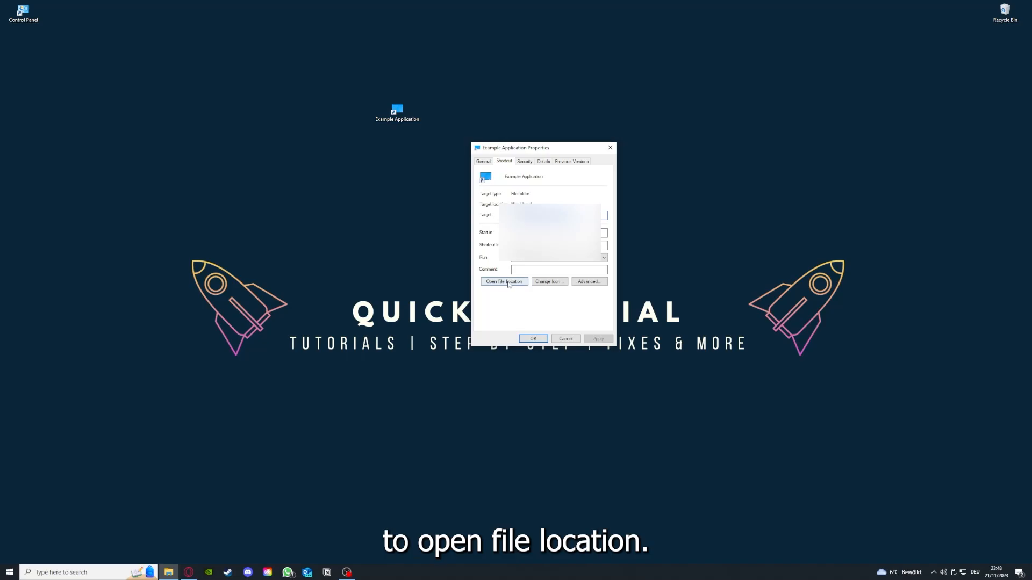
Open the shortcut's file location in a folder window from the Shortcut tab
left_click(503, 282)
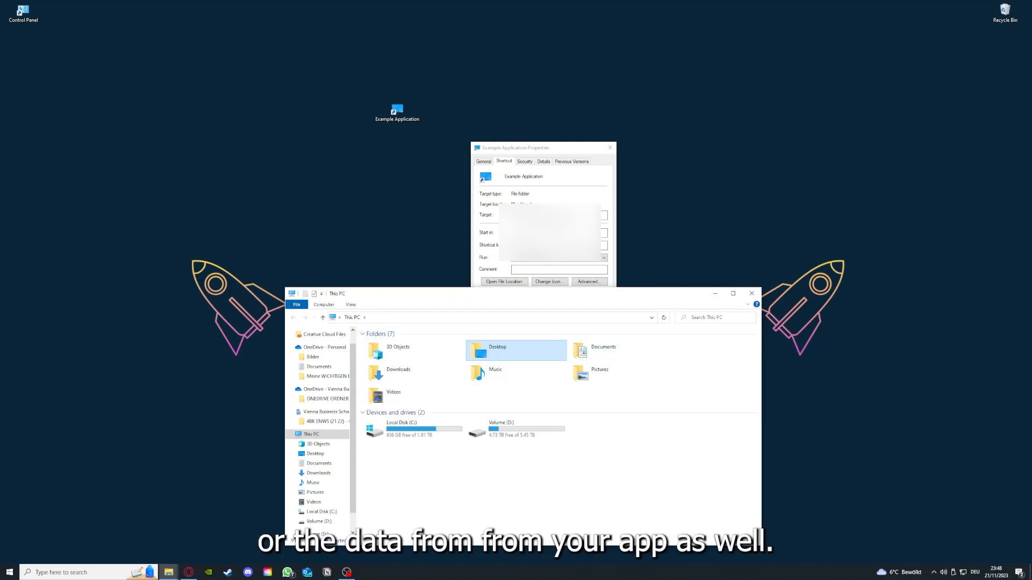
mouse_move(494, 369)
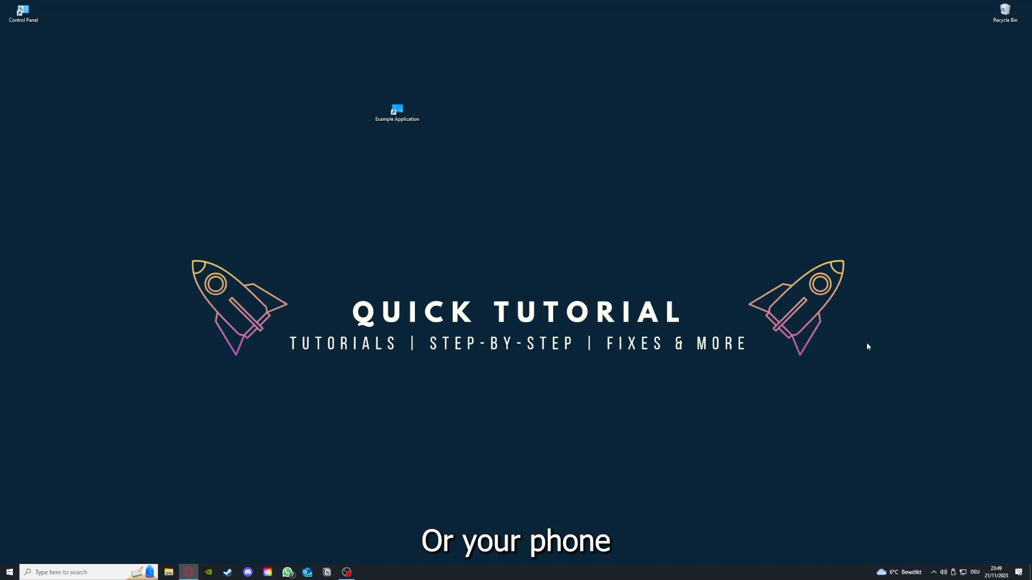
mouse_move(890, 343)
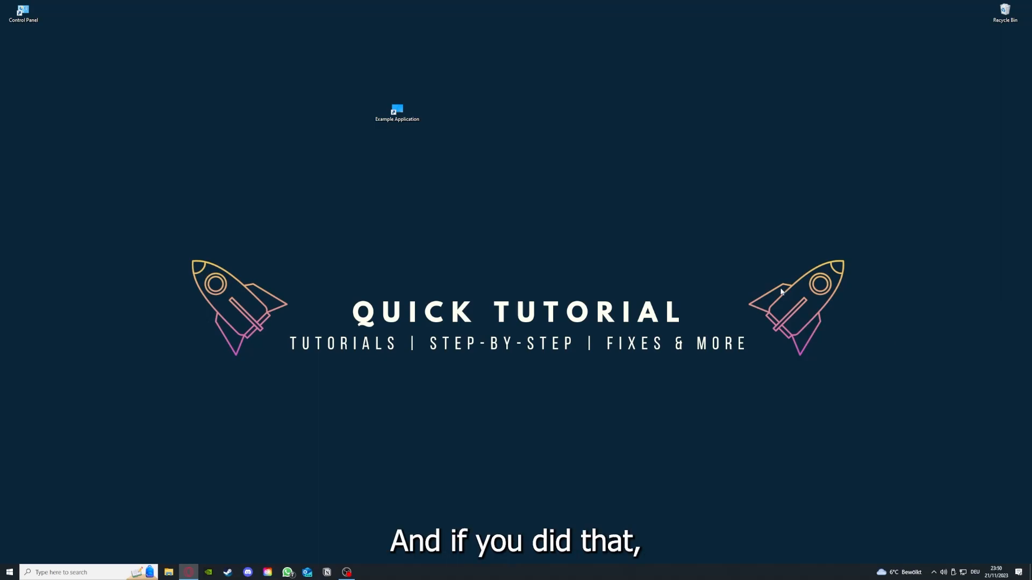
mouse_move(846, 315)
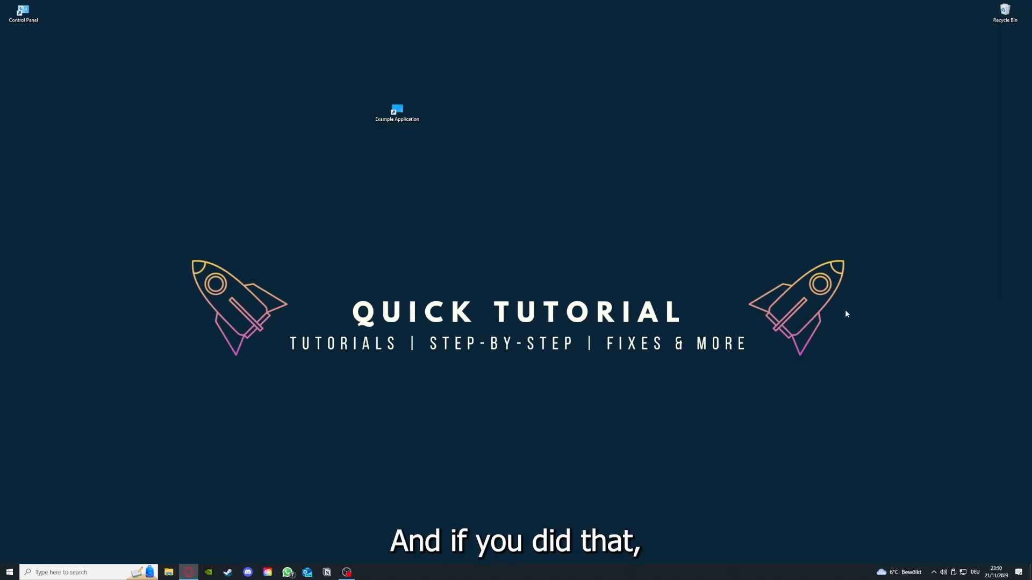